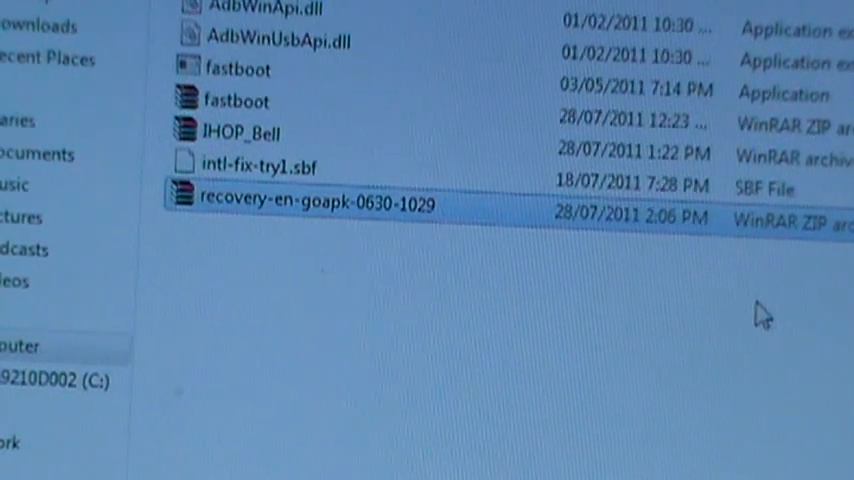
mouse_move(278, 210)
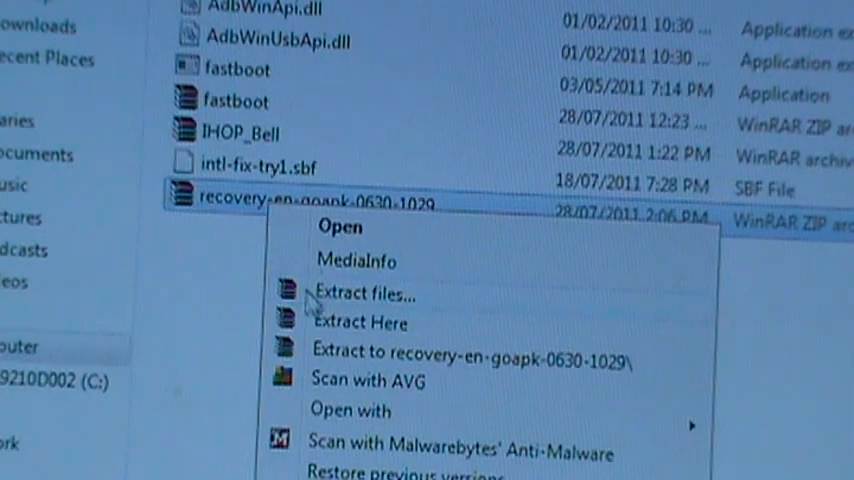
Extract the recovery-en-goapk-0630-1029 zip here and bring up options for the extracted disc image.
click(340, 330)
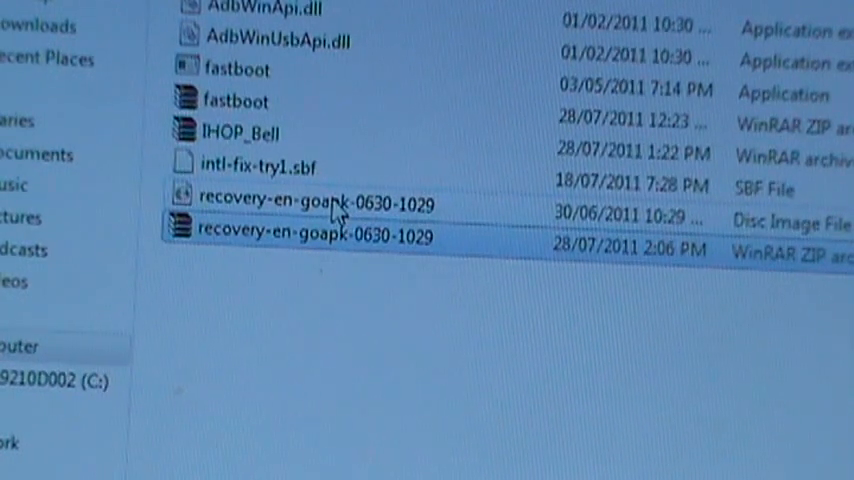
right_click(310, 204)
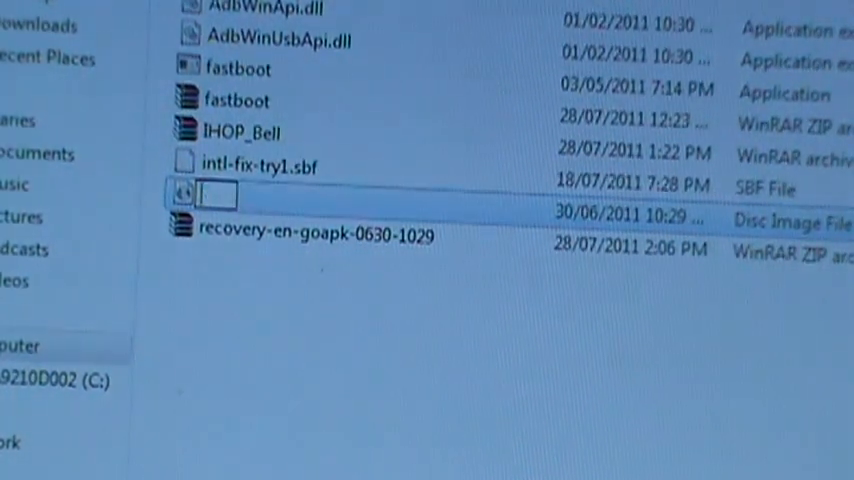
Rename the extracted disc image to 'recovery'.
text(recov)
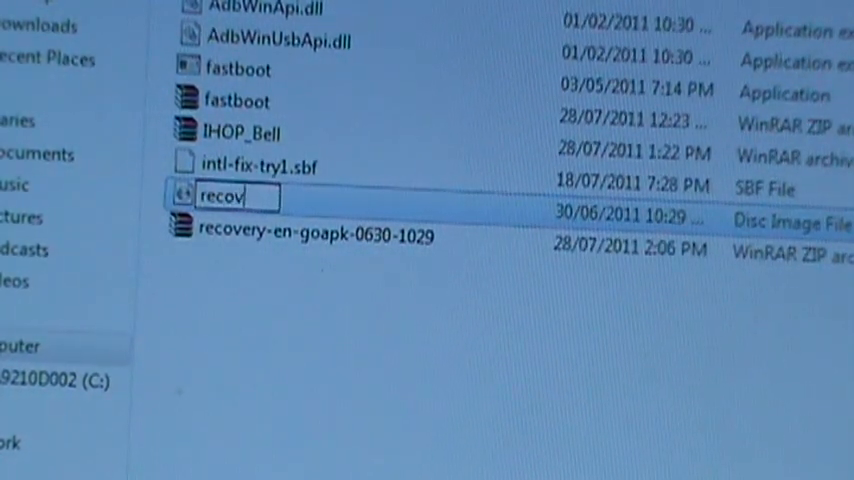
text(ery)
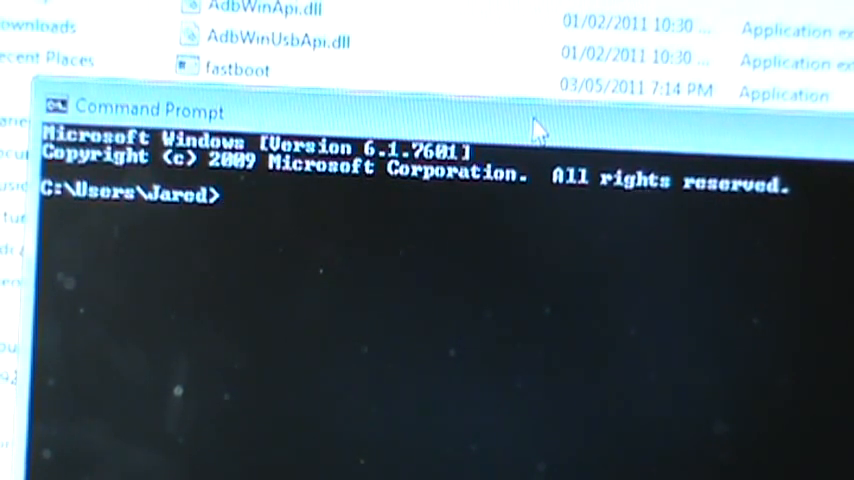
Type cd c:\atrix to switch into the C:\Atrix folder, removing an extra backslash.
text(c)
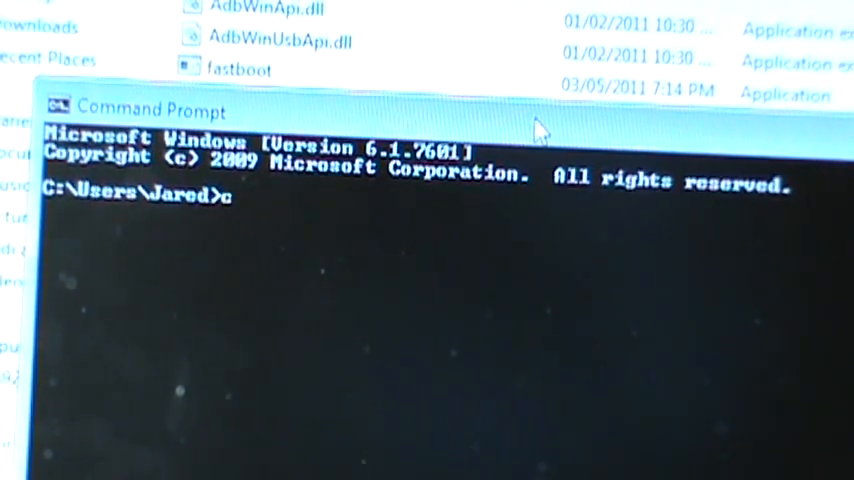
text(d)
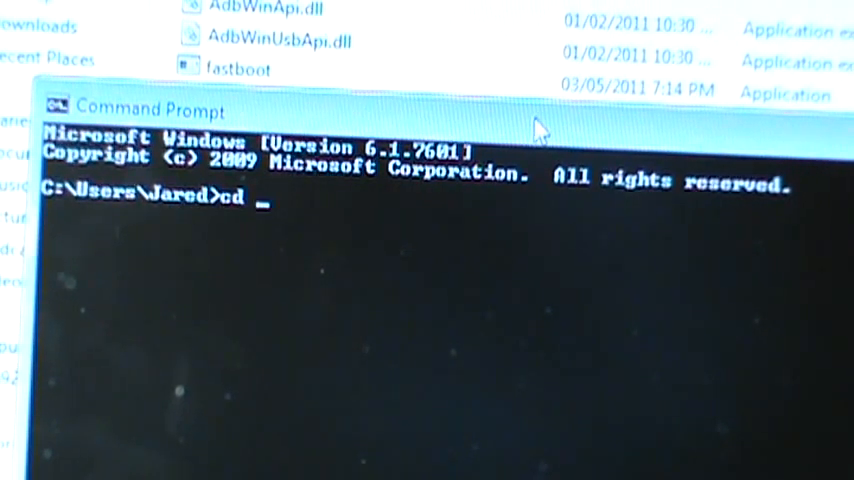
text(c)
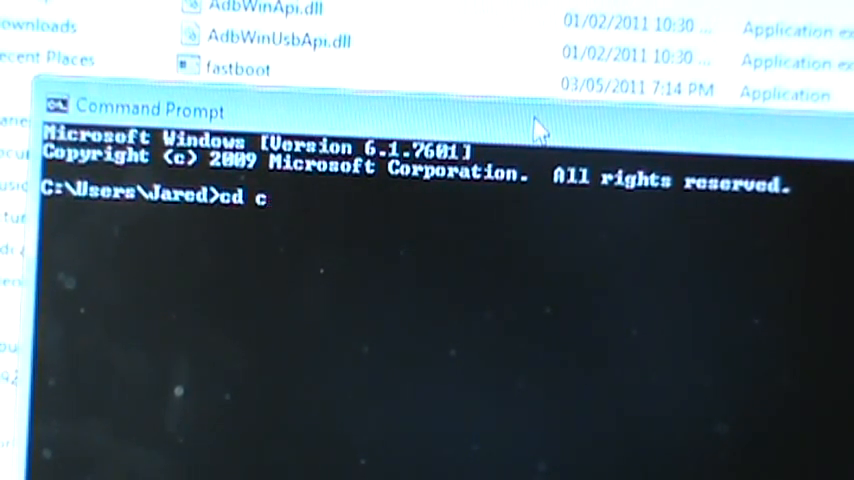
text(:\\)
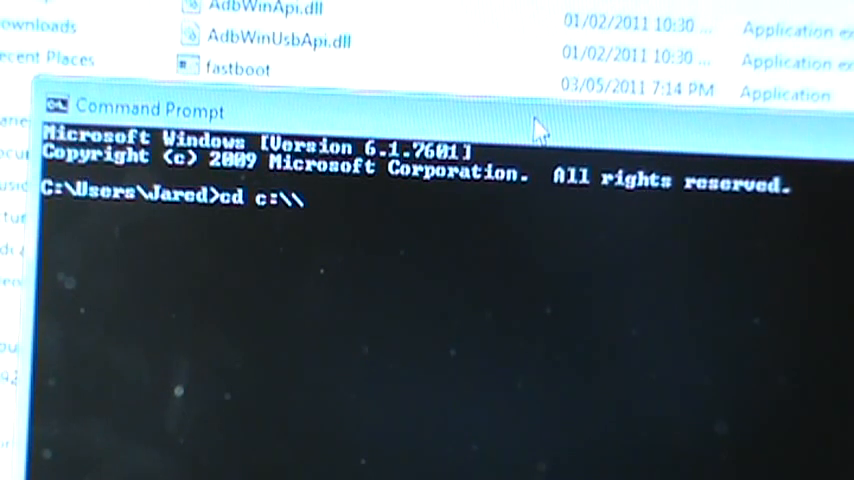
key(Backspace)
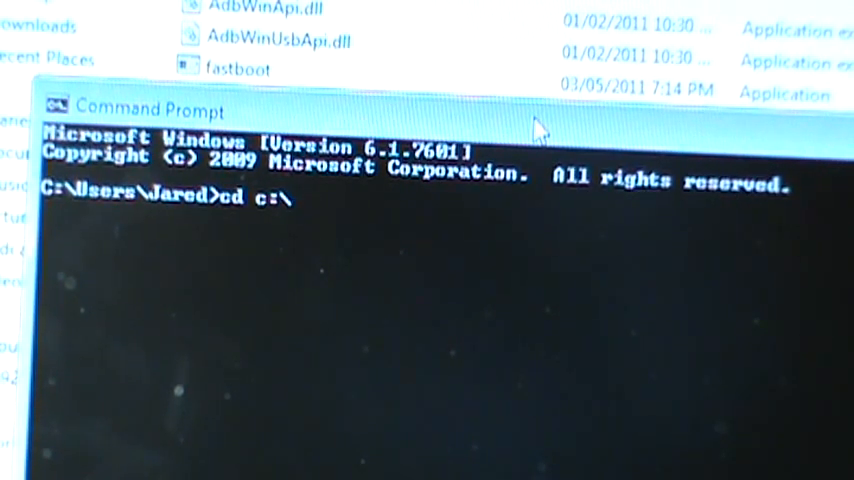
text(atrix)
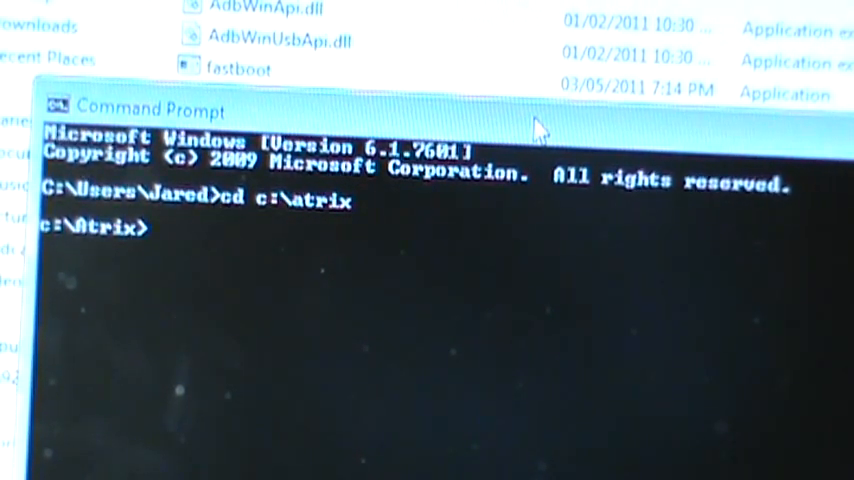
Type 'fastboot flash recovery recovery.img' at the C:\Atrix prompt without running it.
text(f)
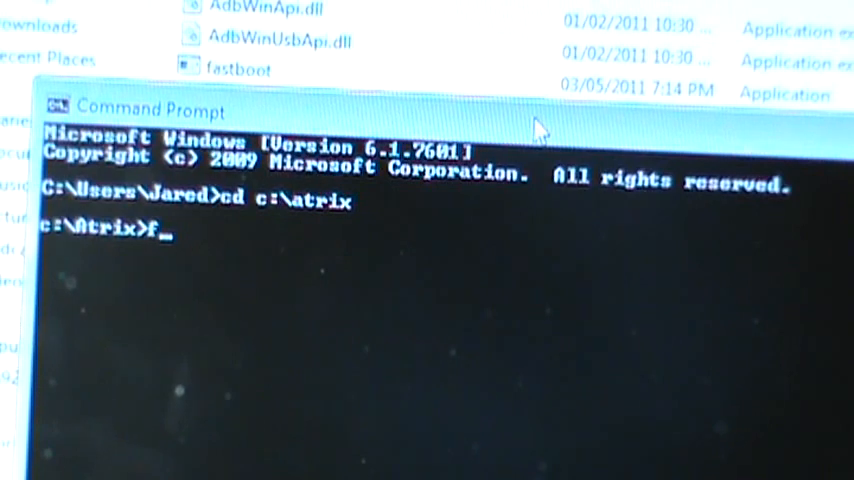
text(astboot)
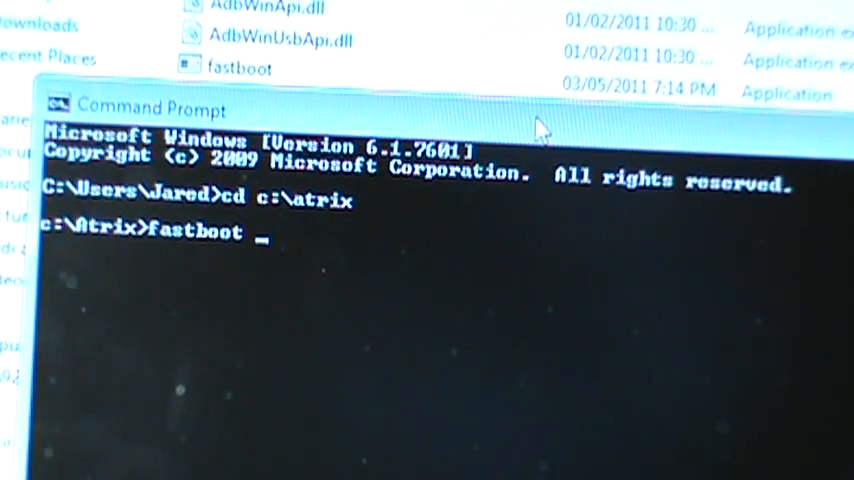
text(flash)
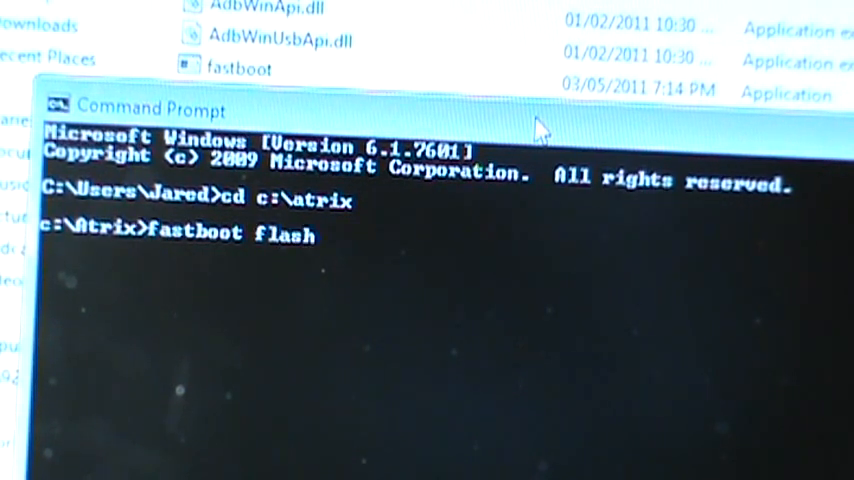
text(re)
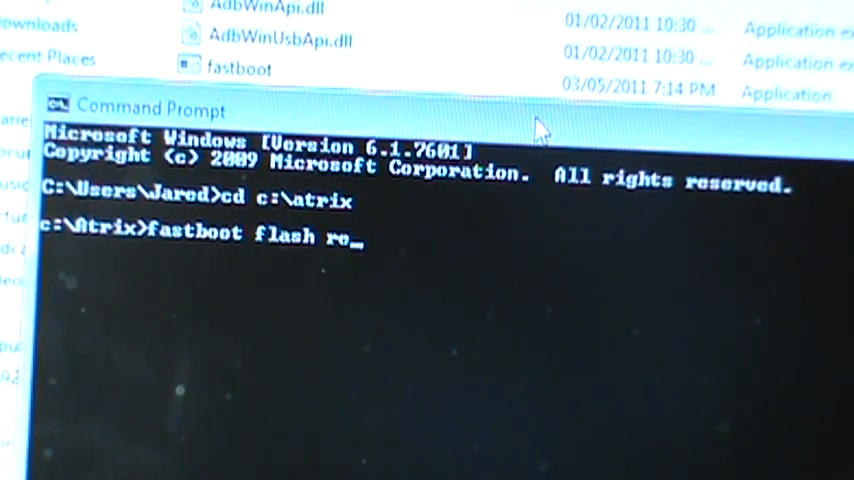
text(covery)
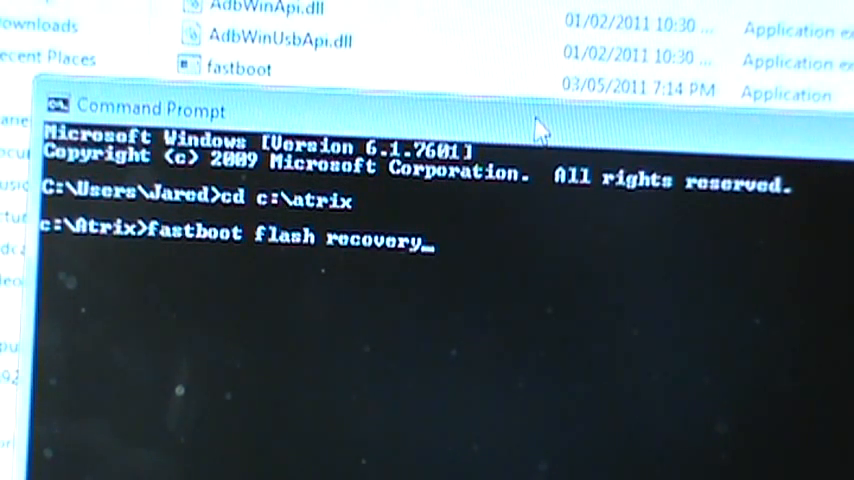
text(recovery.img)
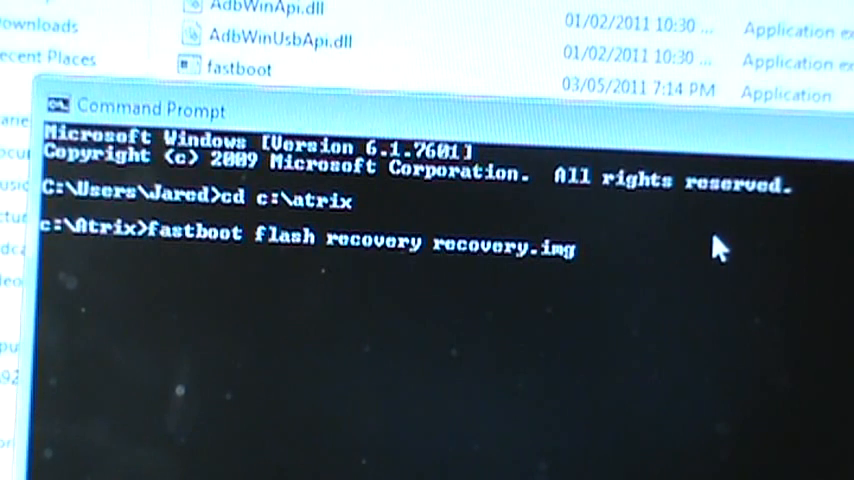
Run the fastboot flash of recovery.img, with sending and writing reported OKAY.
key(enter)
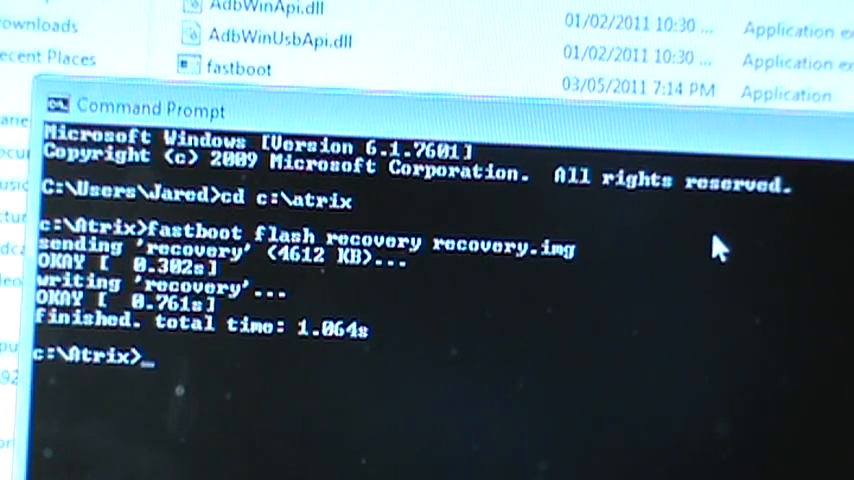
text(f)
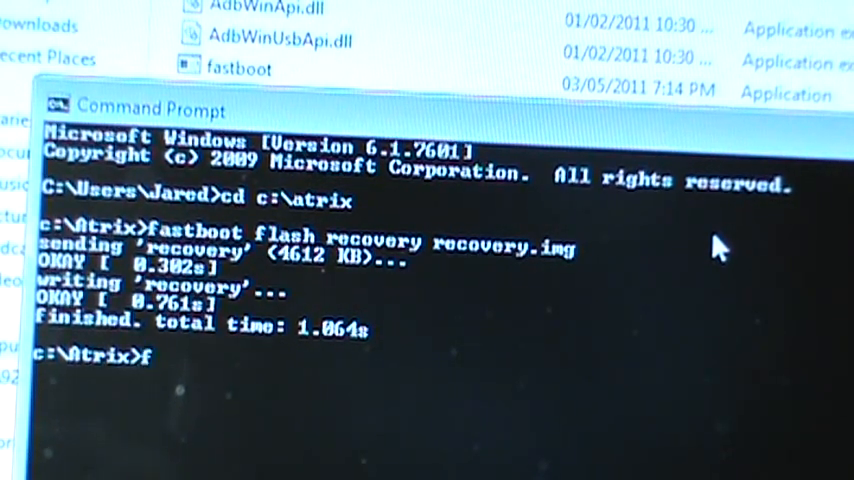